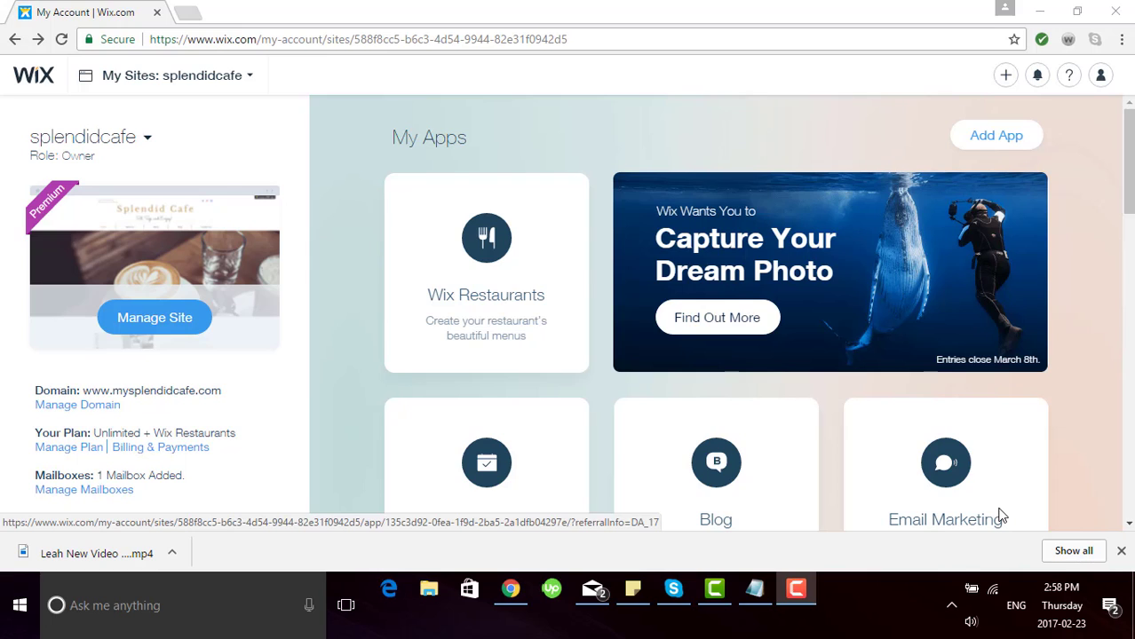
mouse_move(895, 478)
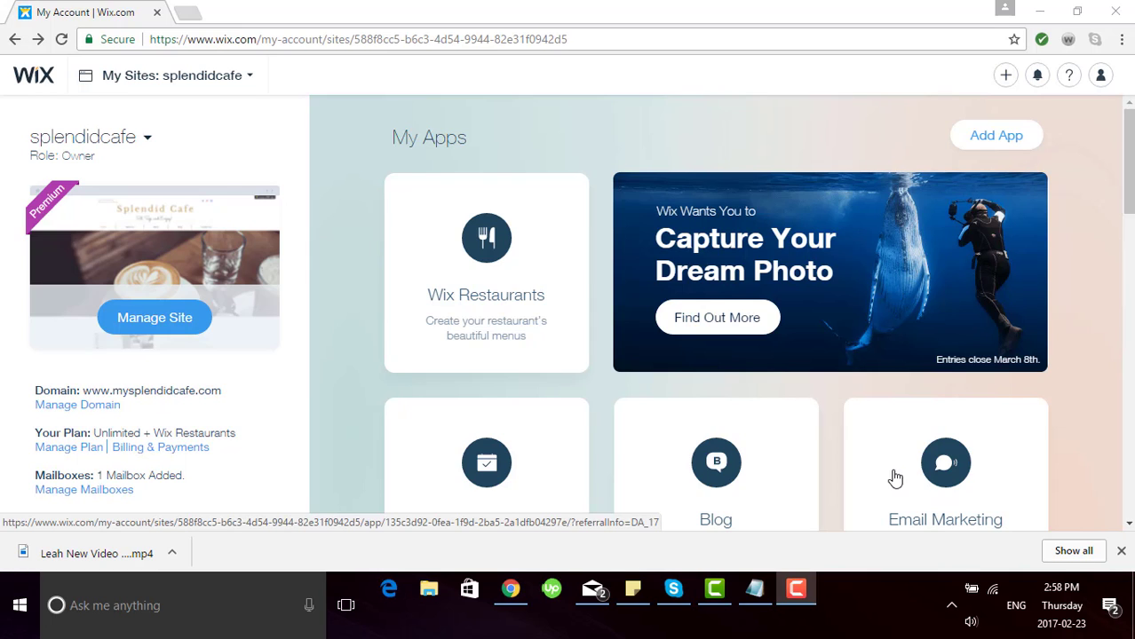
mouse_move(430, 223)
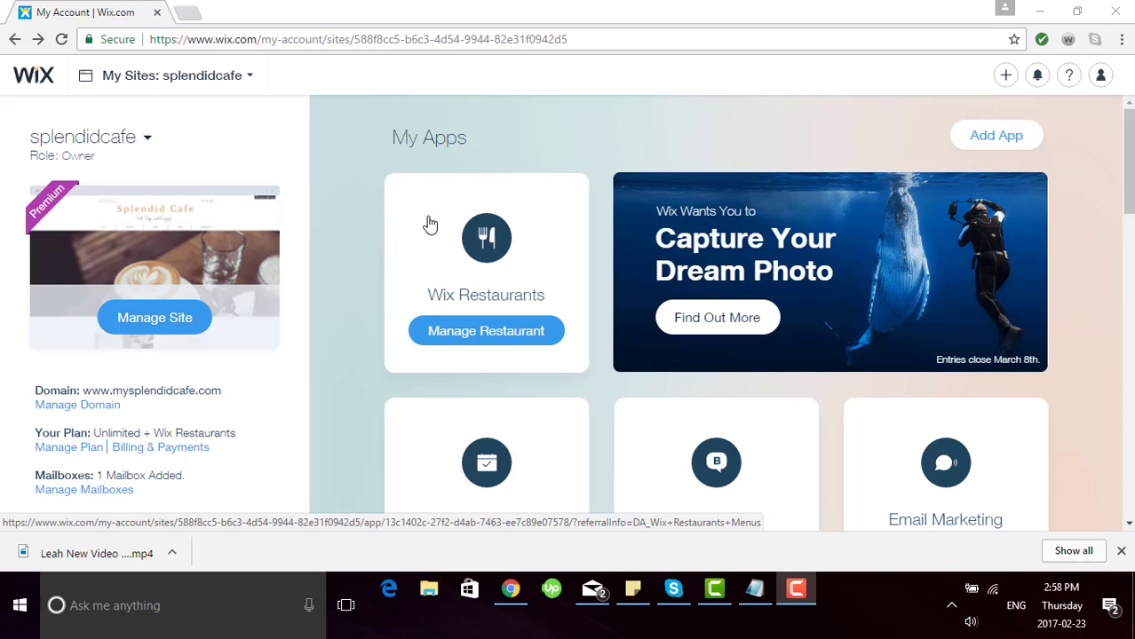
- Reach Manage Mailboxes on the My Account dashboard to list the splendidcafe site's mailboxes
scroll("down", 3)
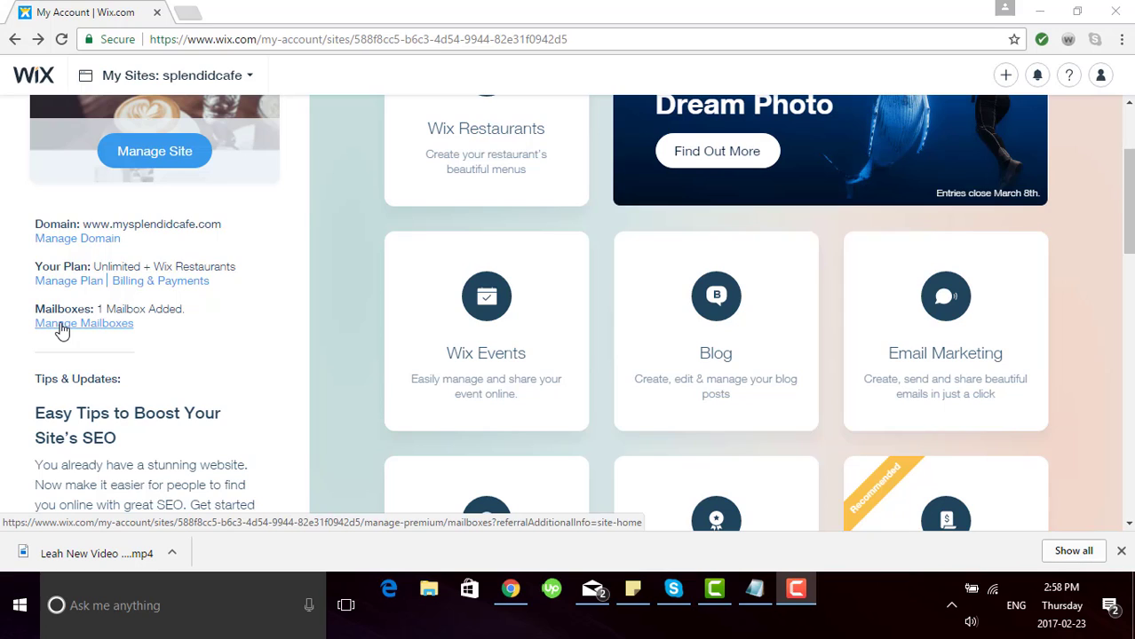
left_click(85, 323)
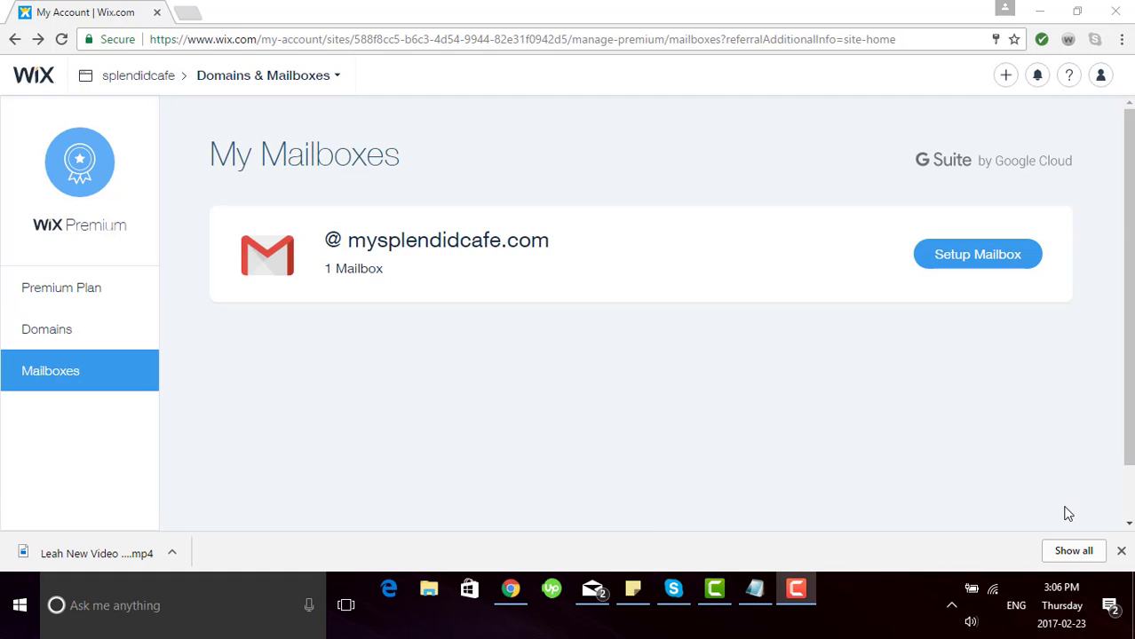
mouse_move(986, 337)
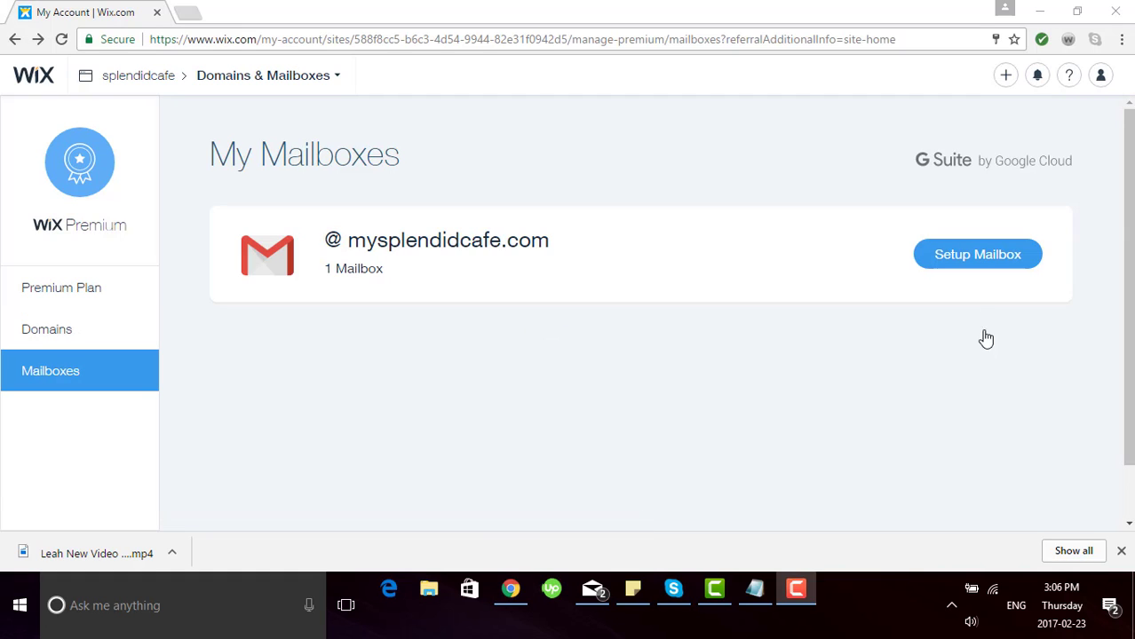
- Begin mailbox setup with admin user name 'leah' and move down through the form fields
left_click(977, 254)
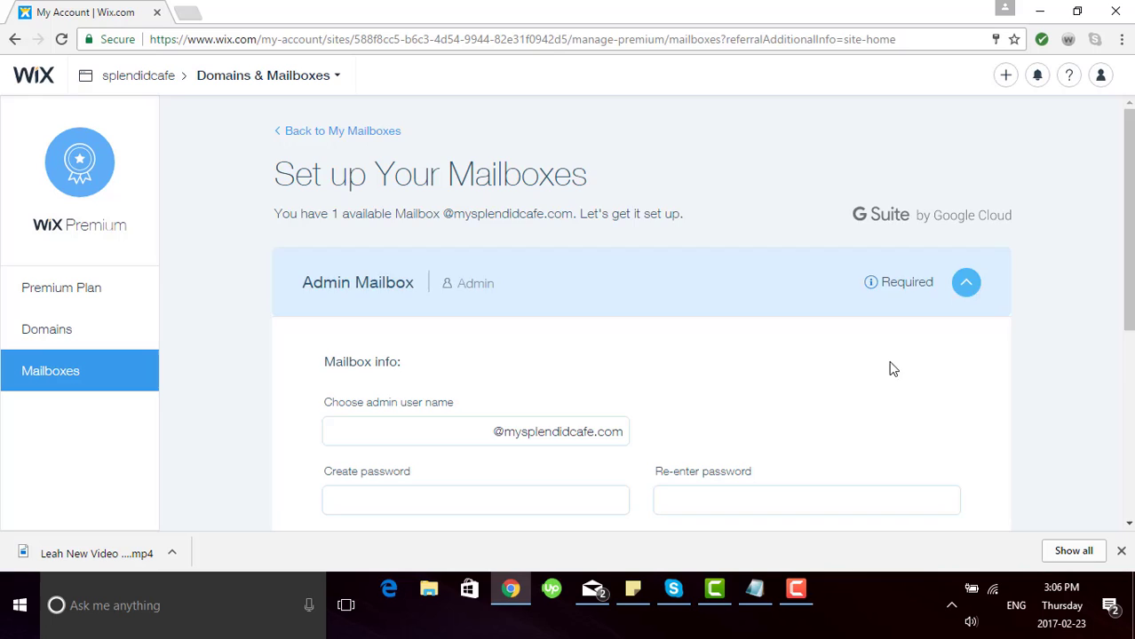
scroll("down", 3)
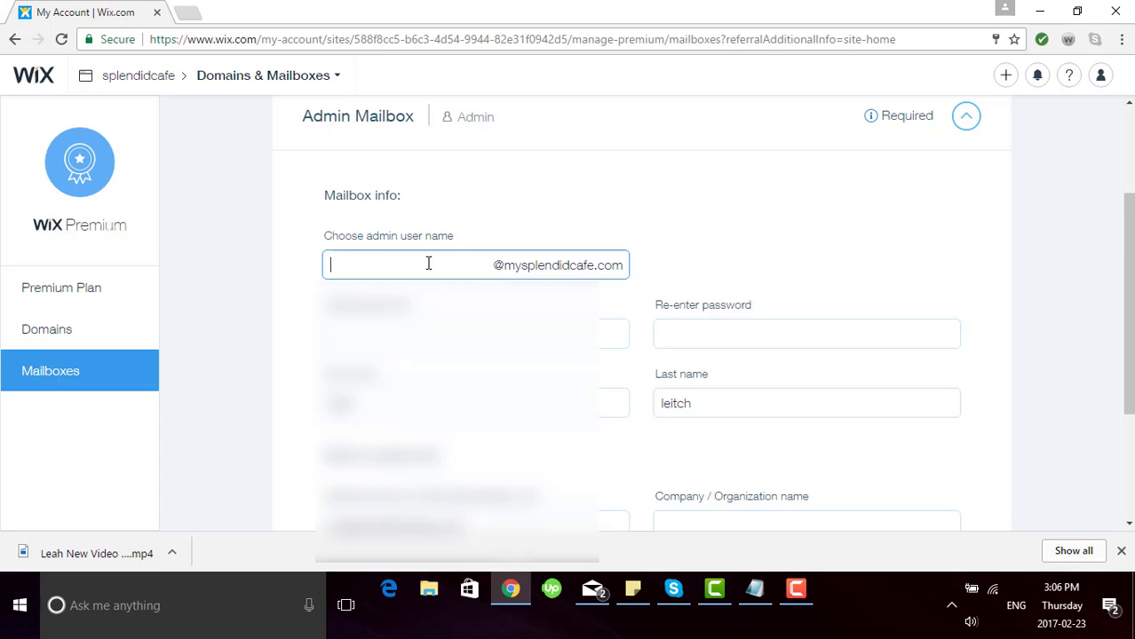
type("leah")
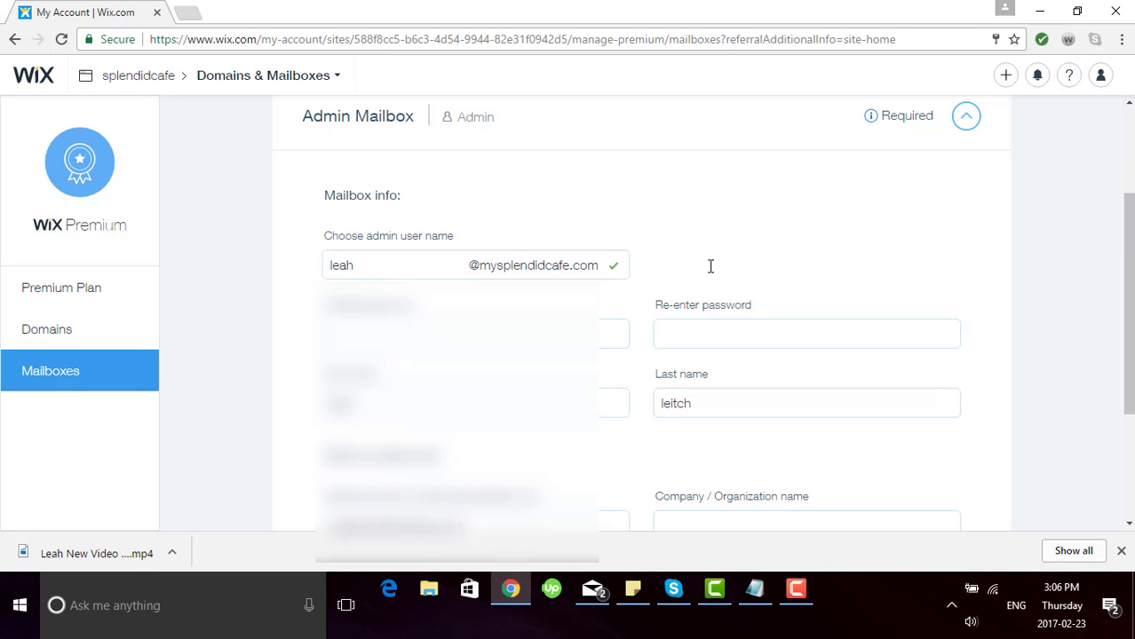
scroll("down", 3)
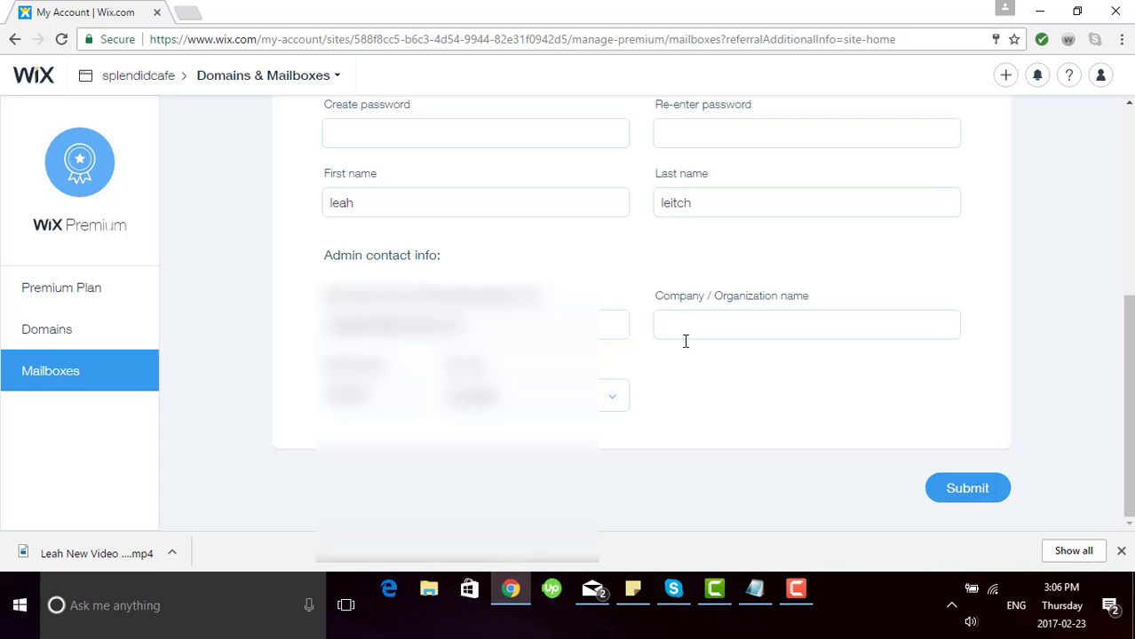
mouse_move(641, 459)
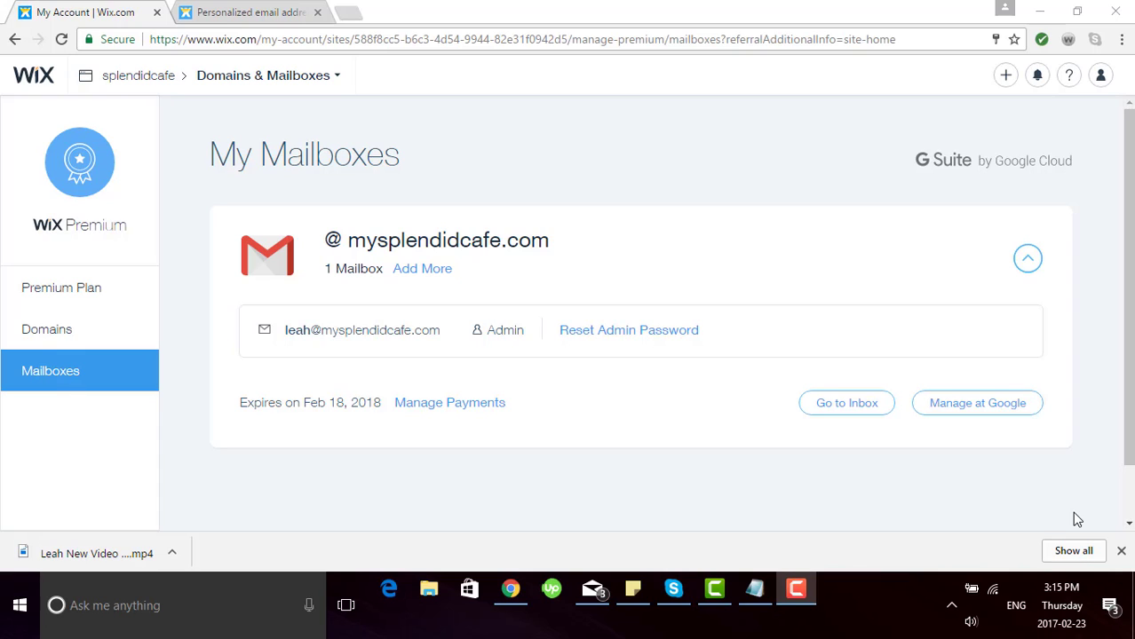
mouse_move(312, 84)
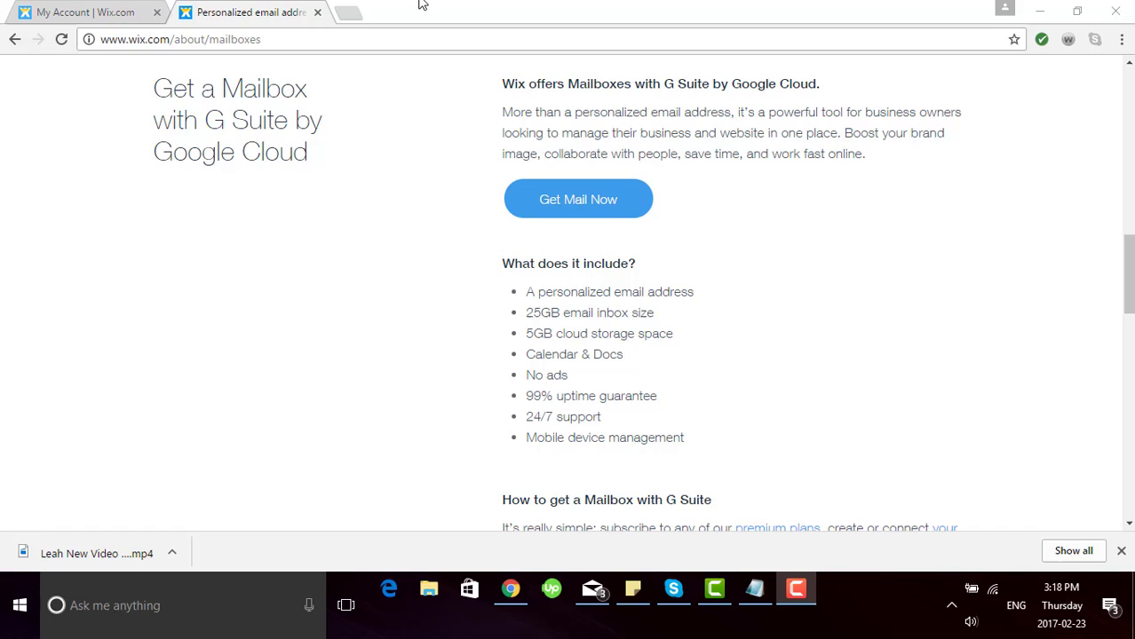
- Go back to My Mailboxes and launch Manage at Google, reaching the Google sign-in page
left_click(85, 10)
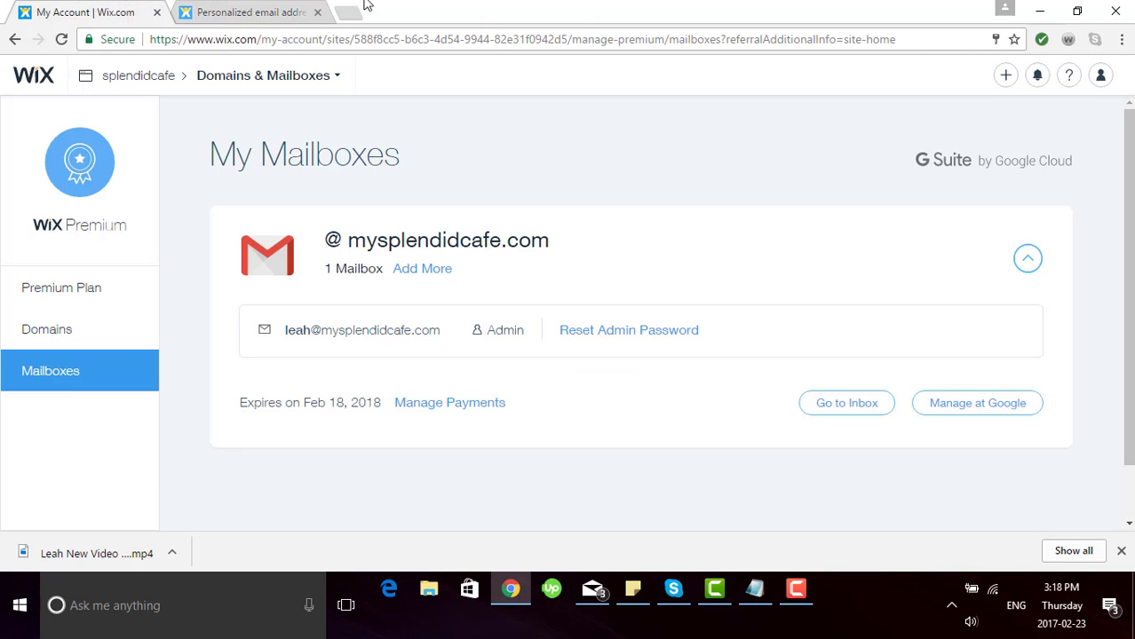
mouse_move(977, 402)
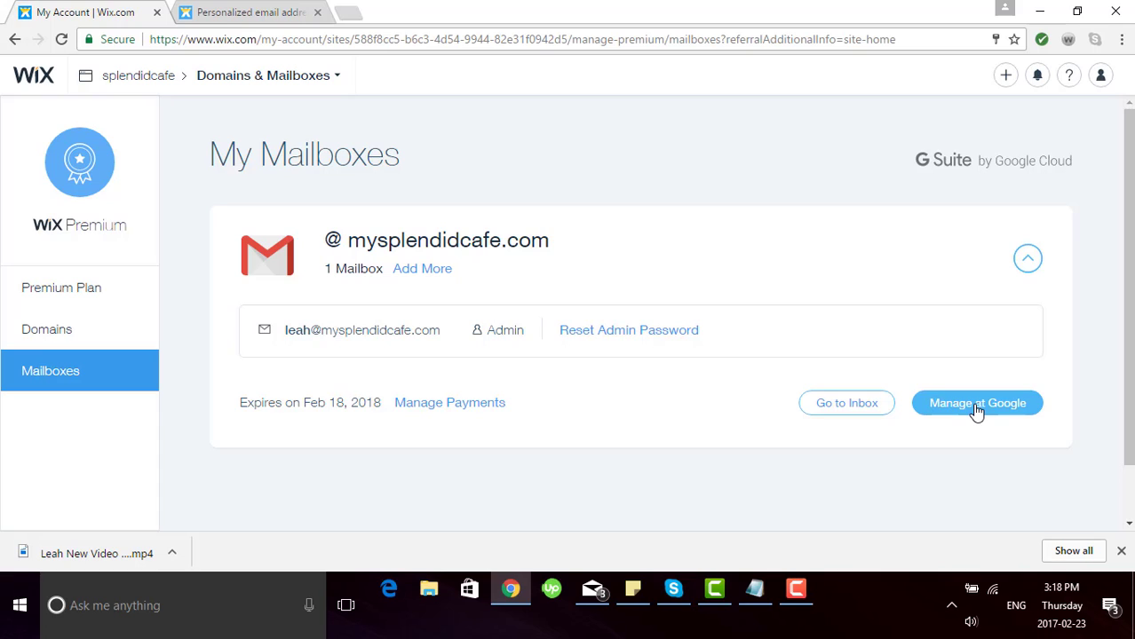
left_click(977, 402)
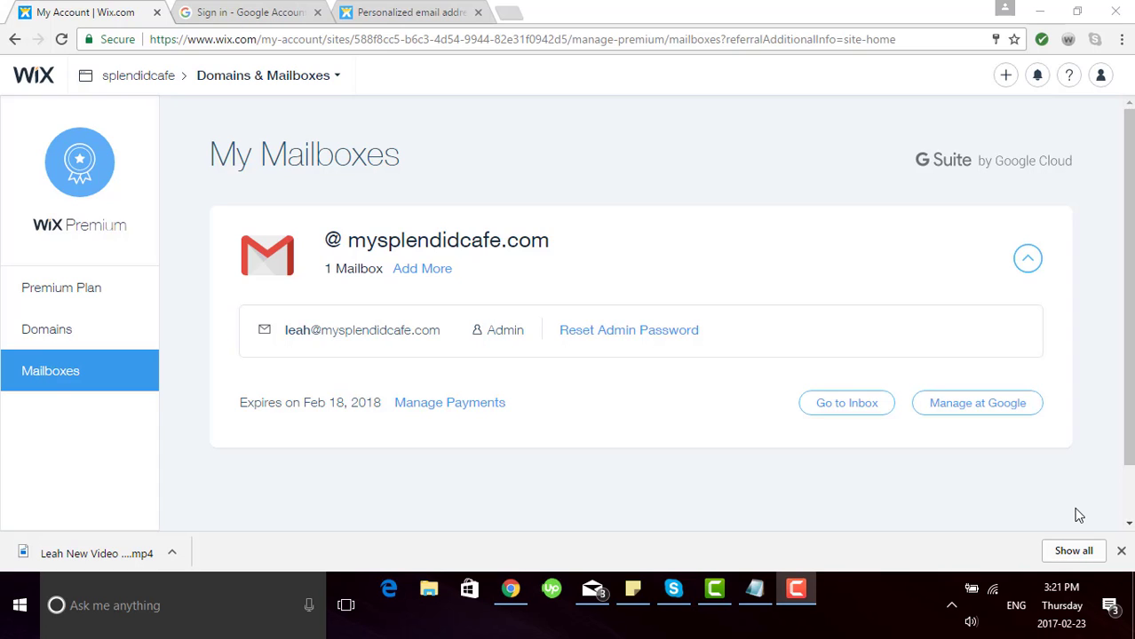